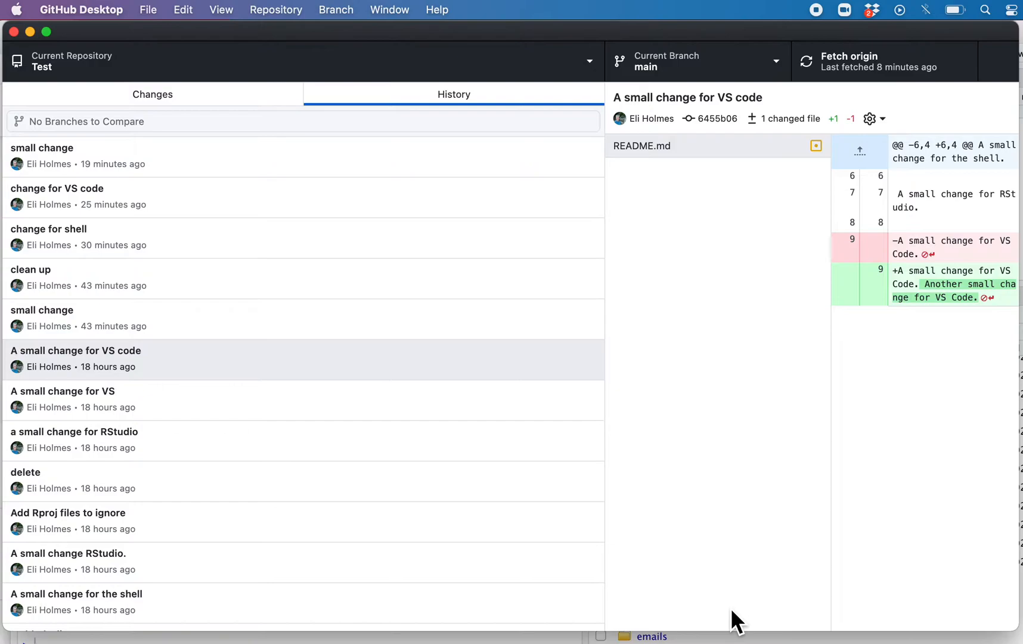
Open the GitHub Desktop menu in the macOS menu bar.
left_click(81, 10)
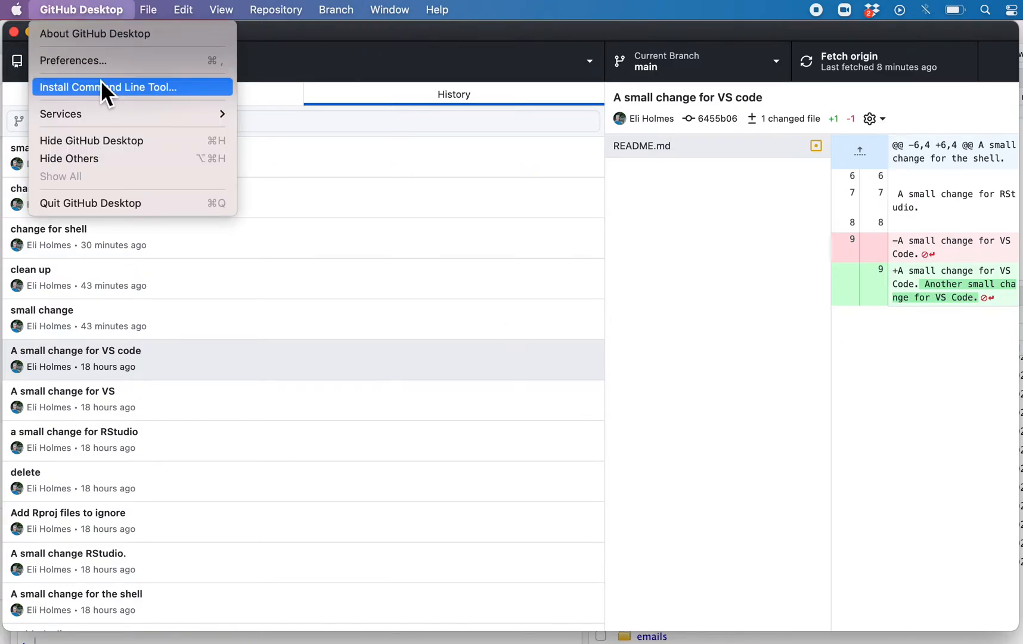
left_click(72, 60)
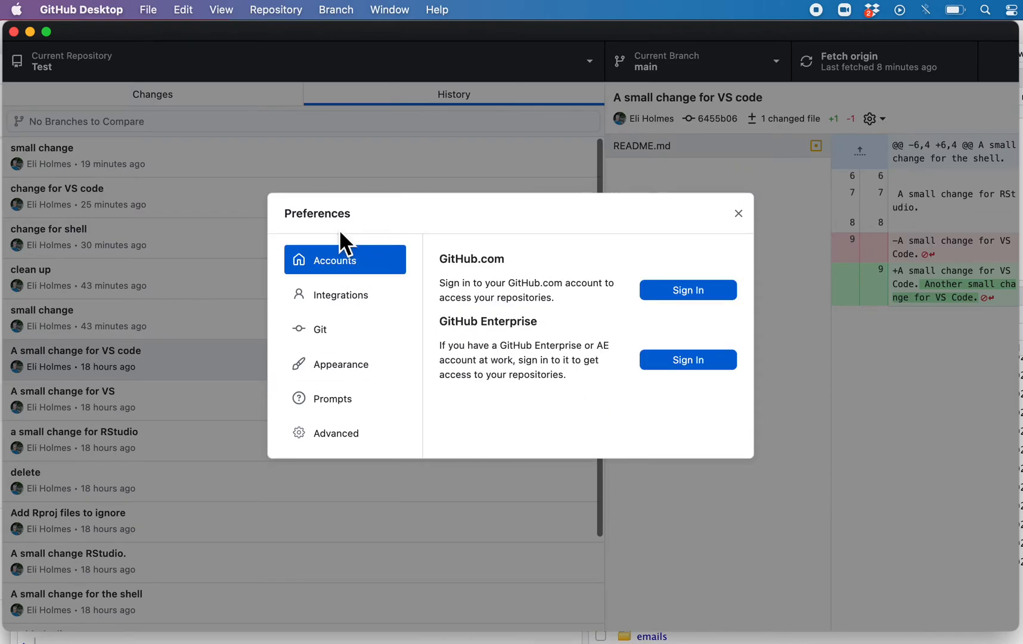
mouse_move(762, 319)
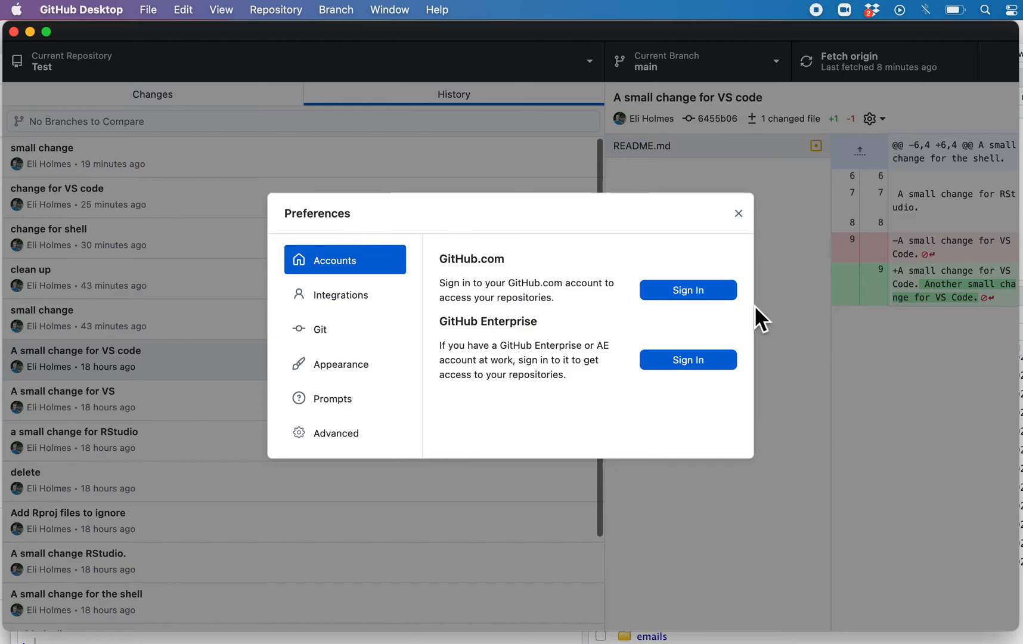
Sign in to GitHub.com from Preferences > Accounts via the browser, approving the hand-back to GitHub Desktop.
left_click(686, 290)
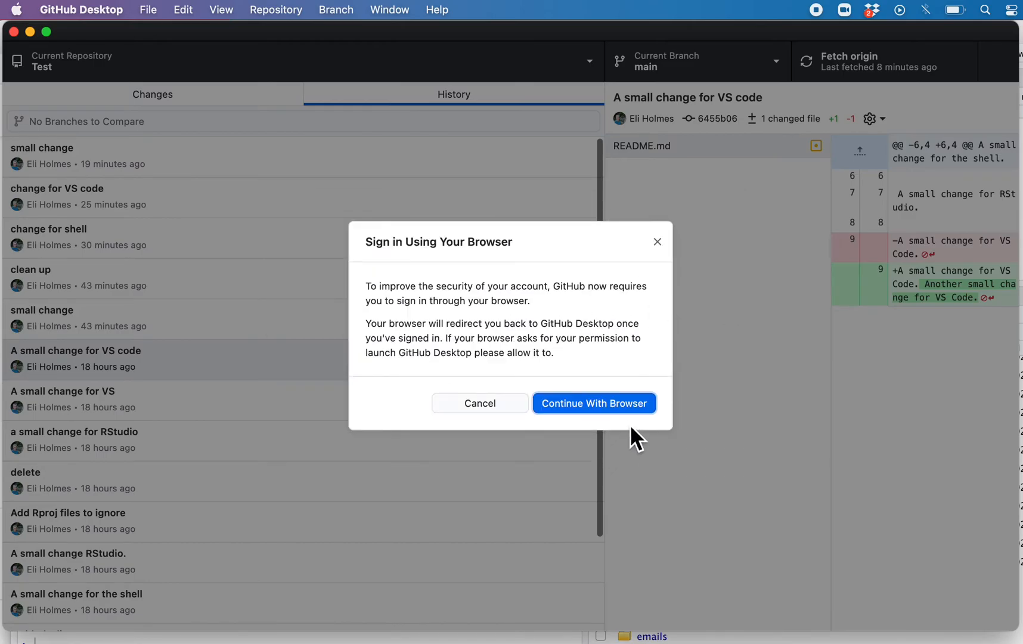
left_click(593, 402)
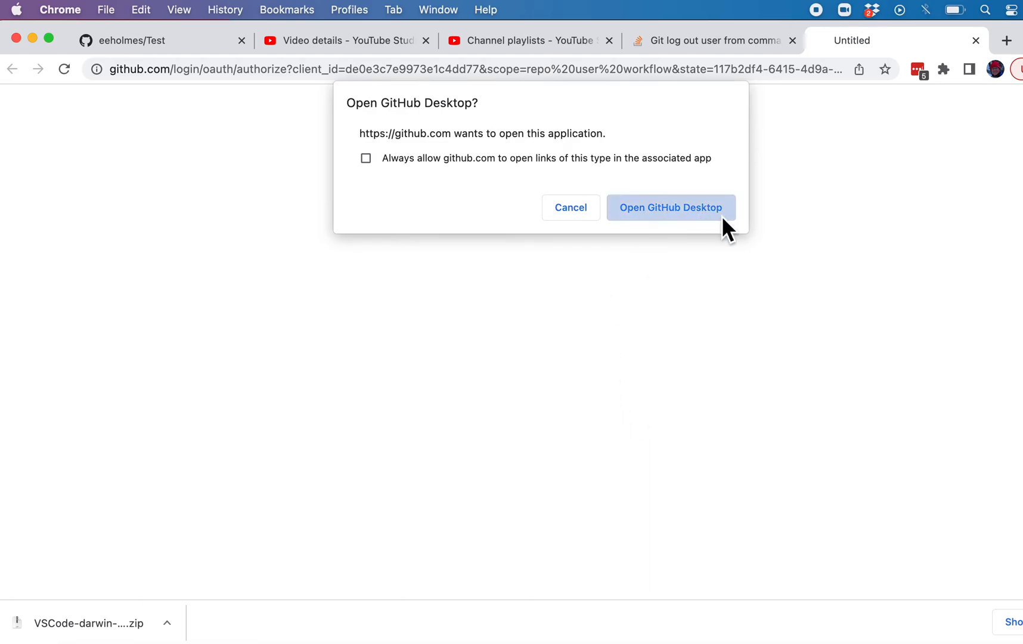
left_click(669, 207)
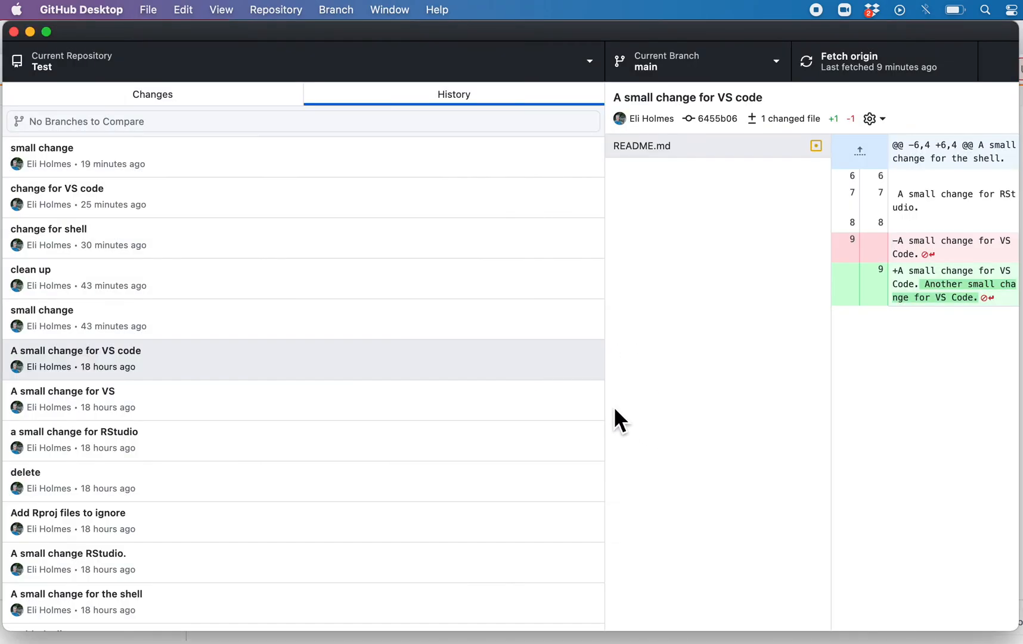